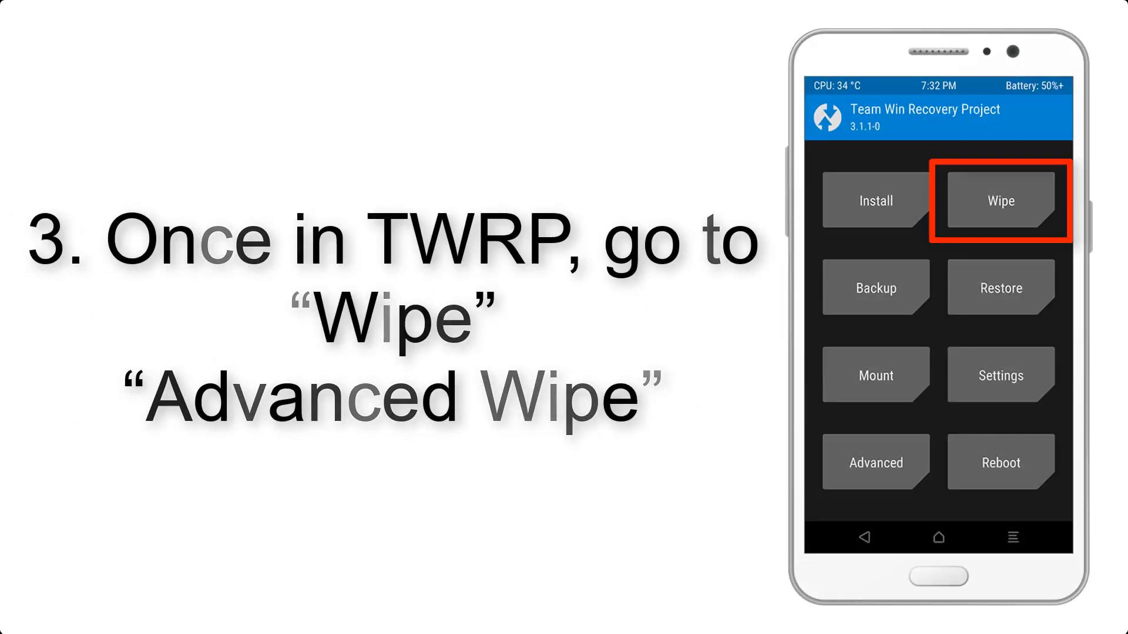
{"action": "left_click", "coordinate": [999, 201]}
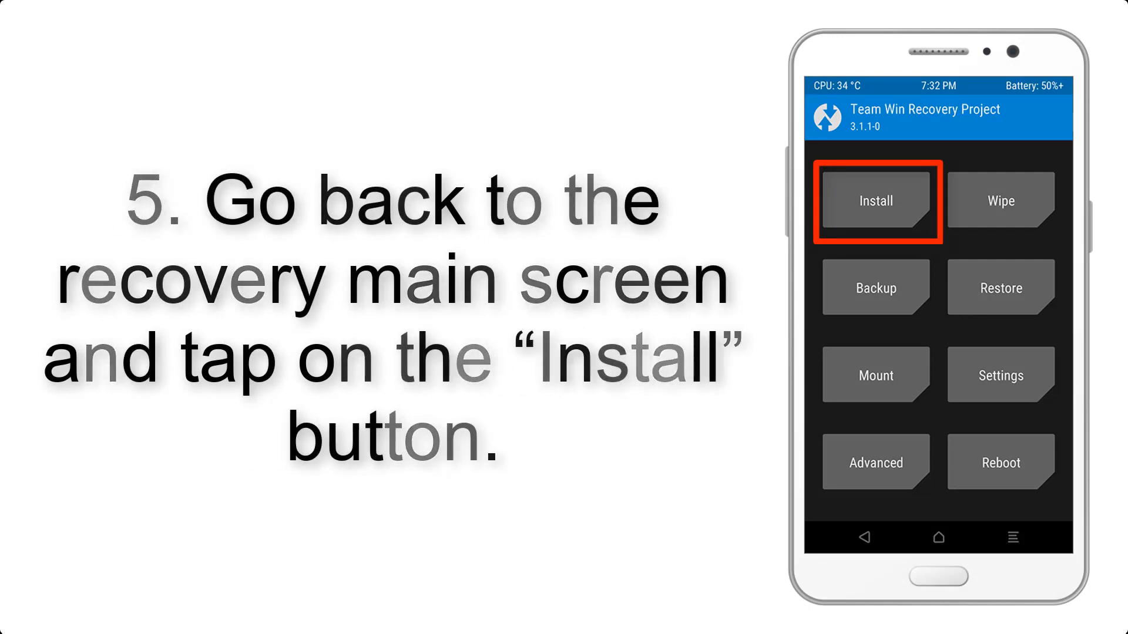
{"action": "left_click", "coordinate": [875, 201]}
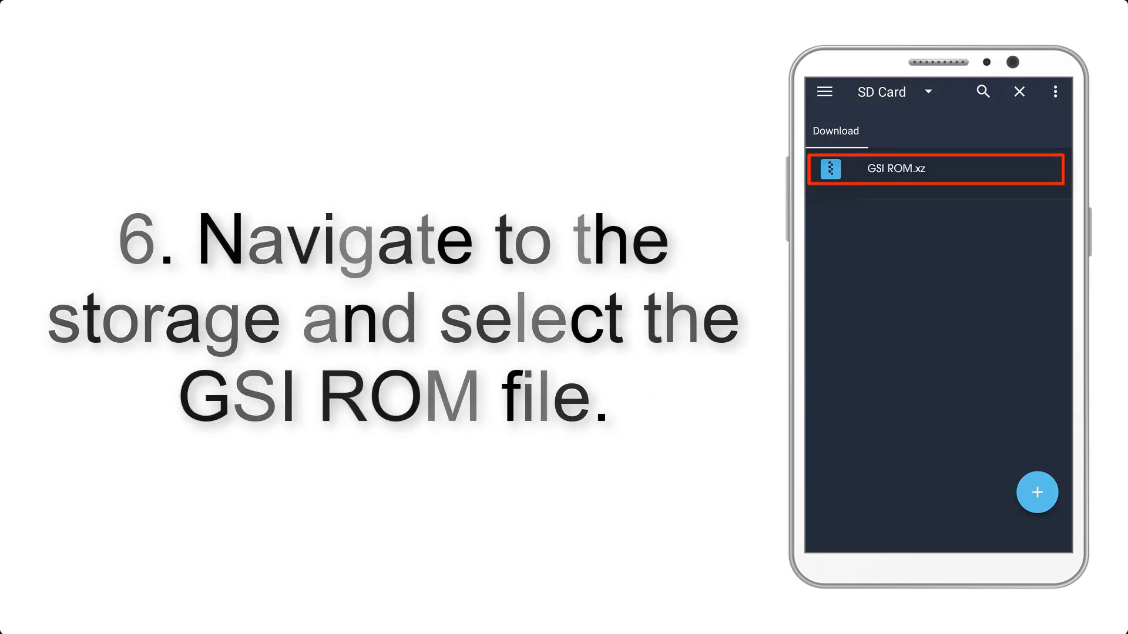